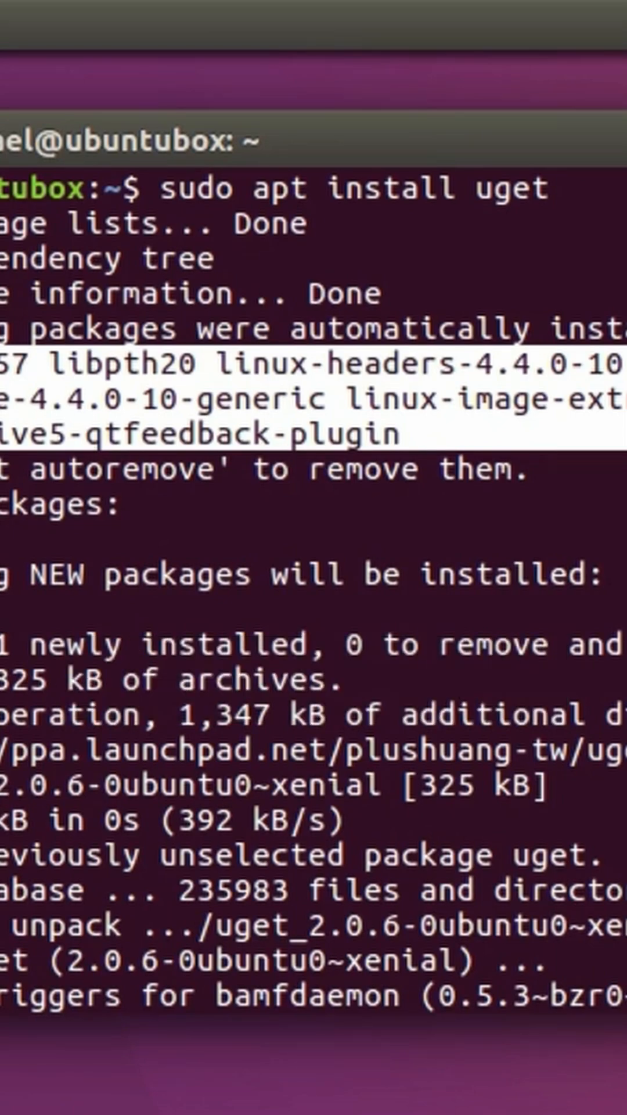
text(sudo apt autoremove)
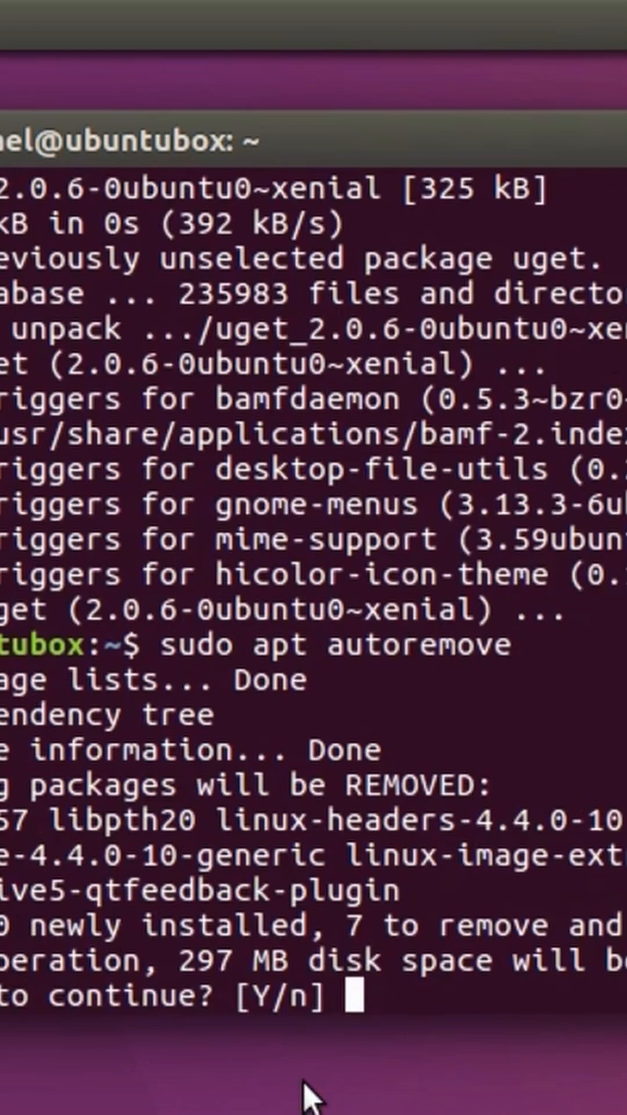
text(y)
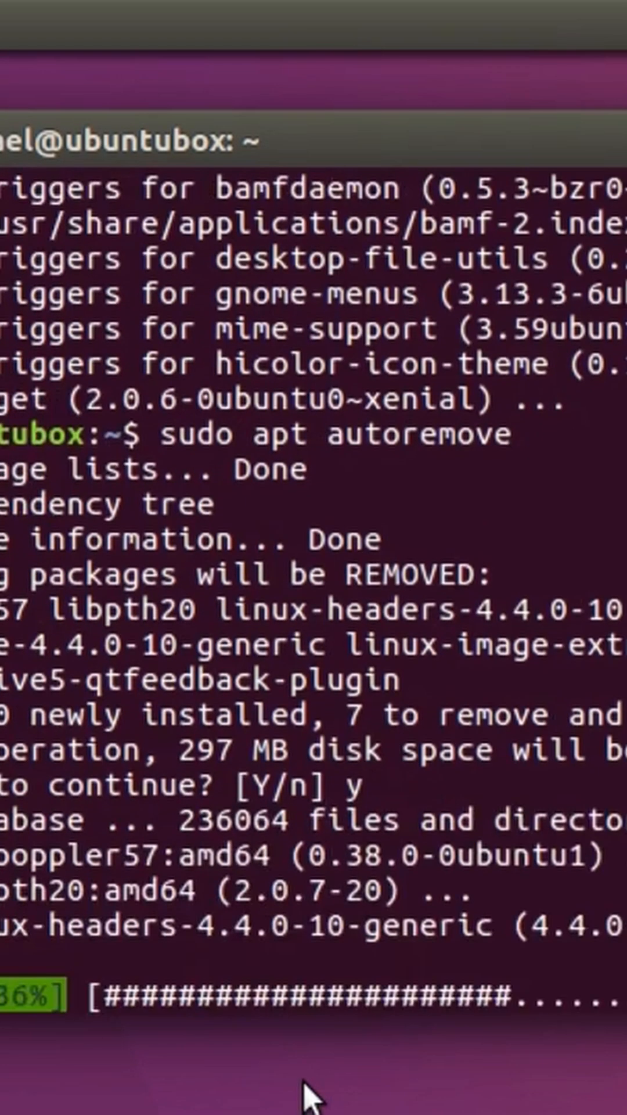